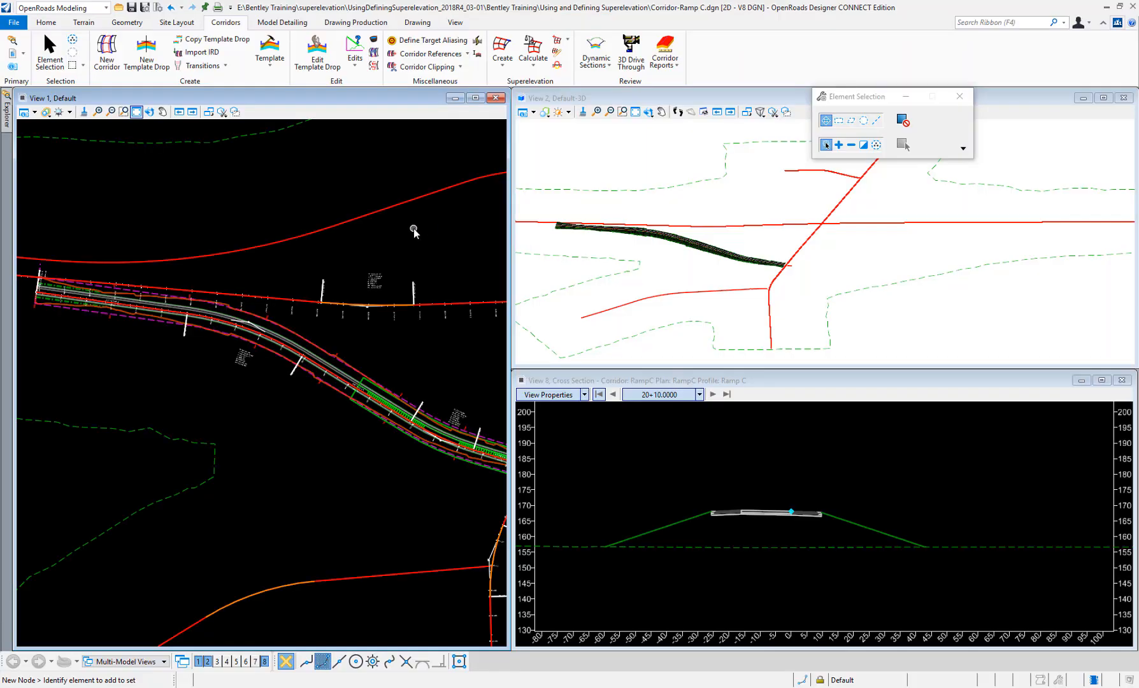
pyautogui.moveTo(277, 230)
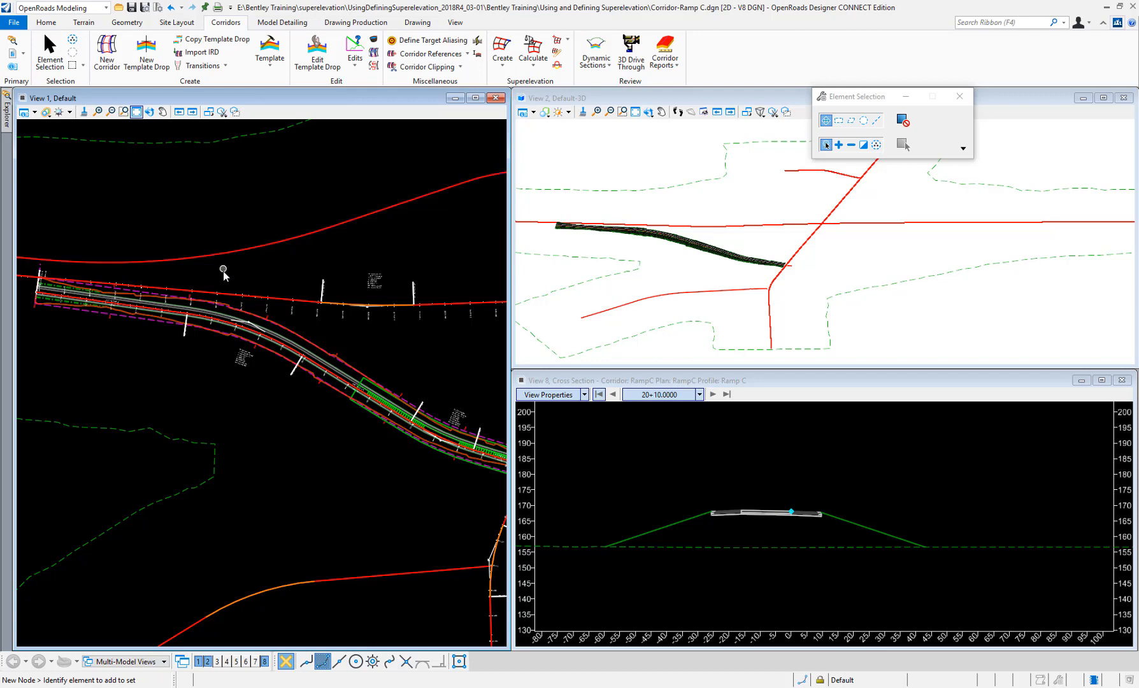
pyautogui.moveTo(163, 230)
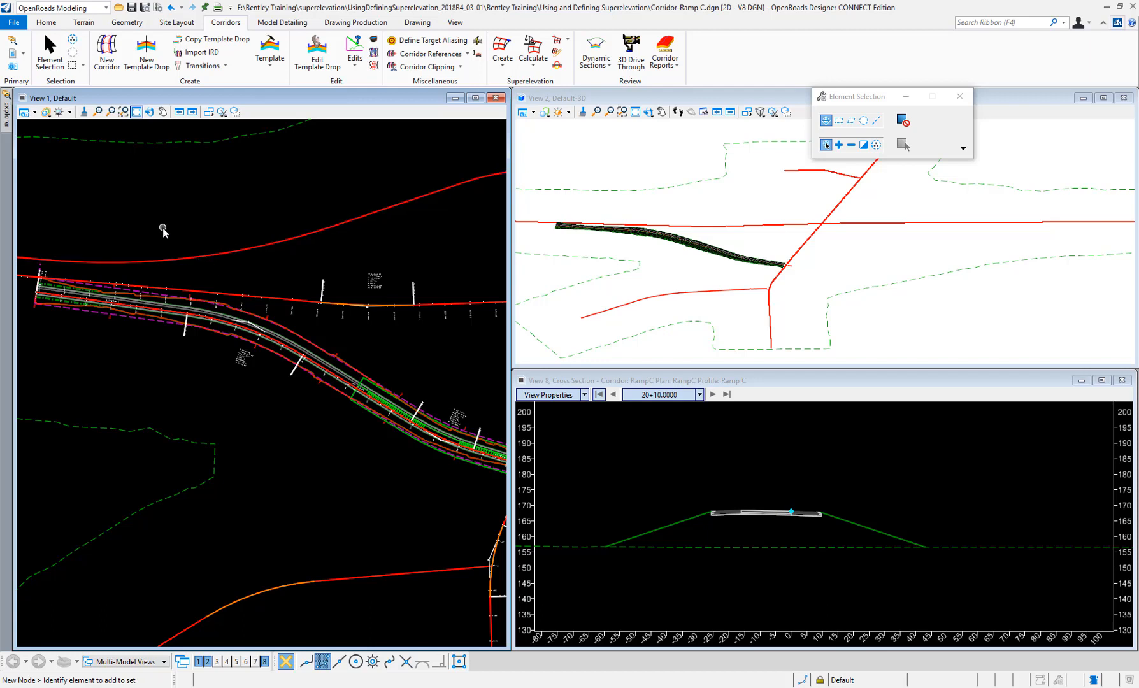
pyautogui.moveTo(158, 230)
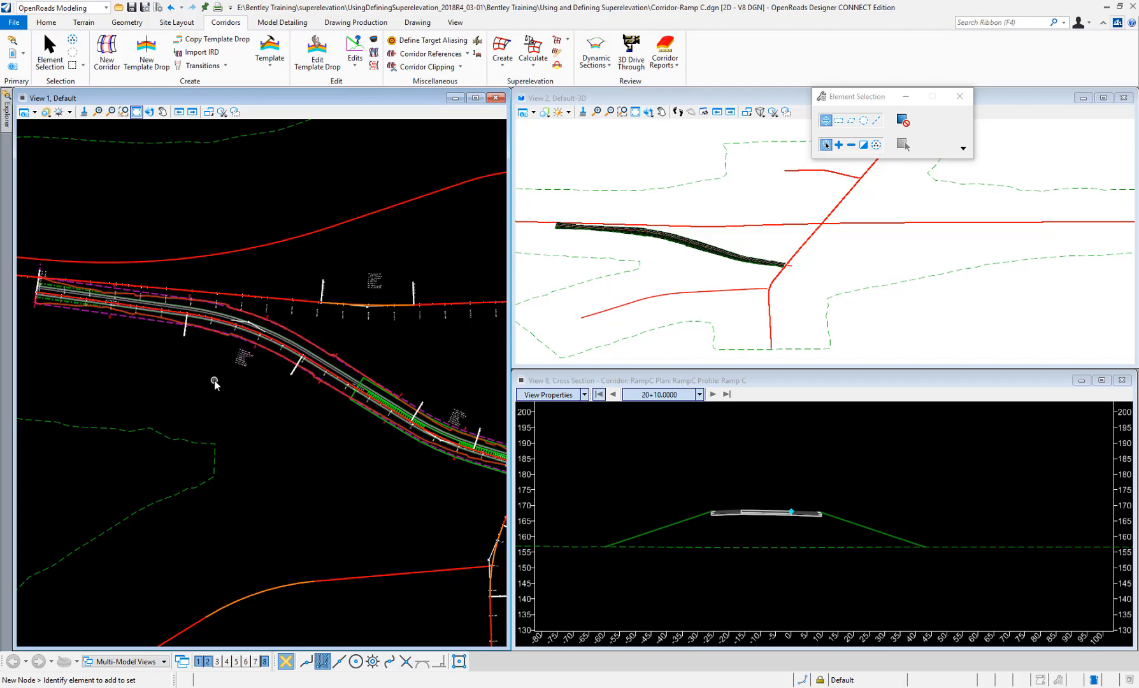
pyautogui.moveTo(215, 395)
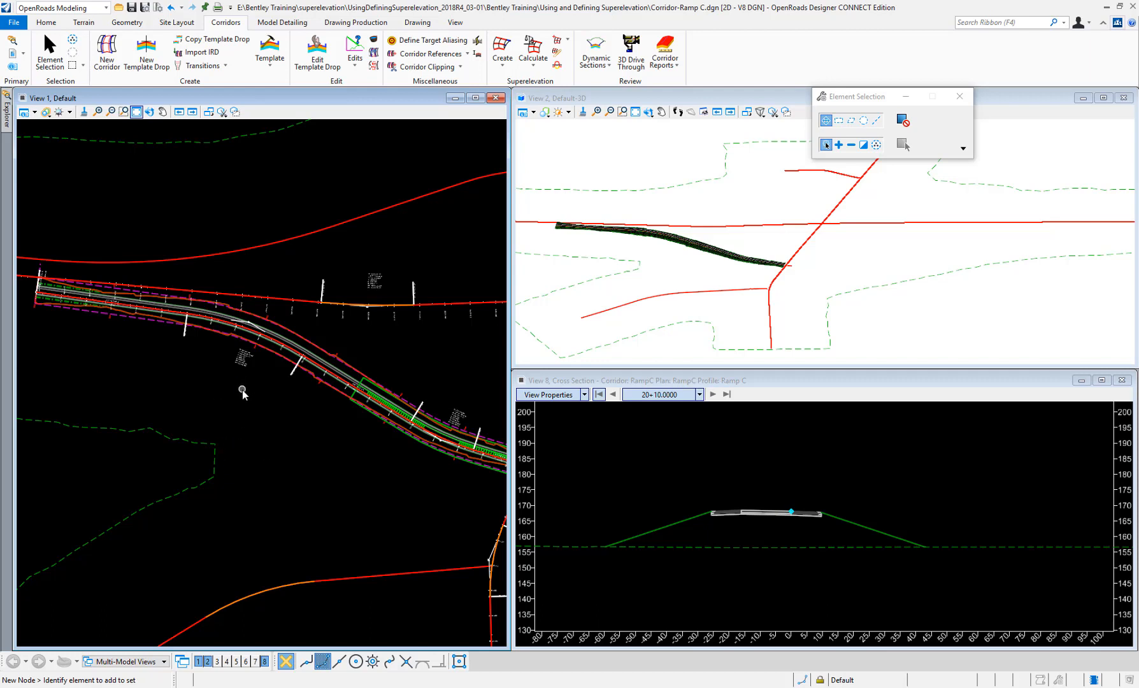
pyautogui.moveTo(205, 380)
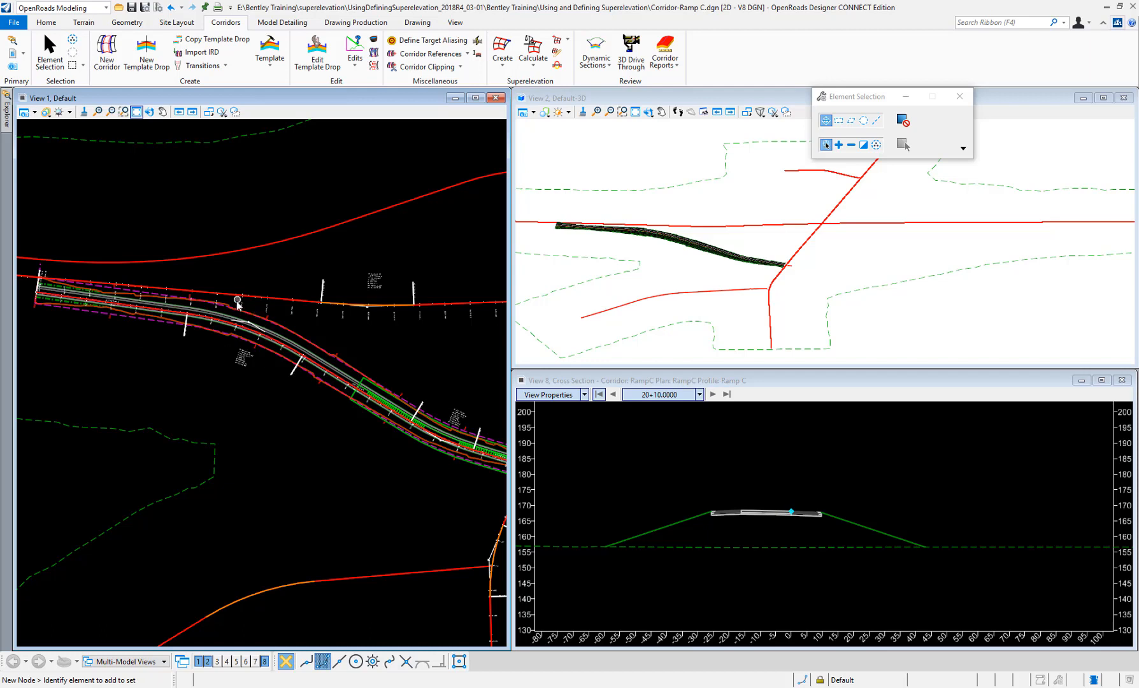
pyautogui.moveTo(185, 199)
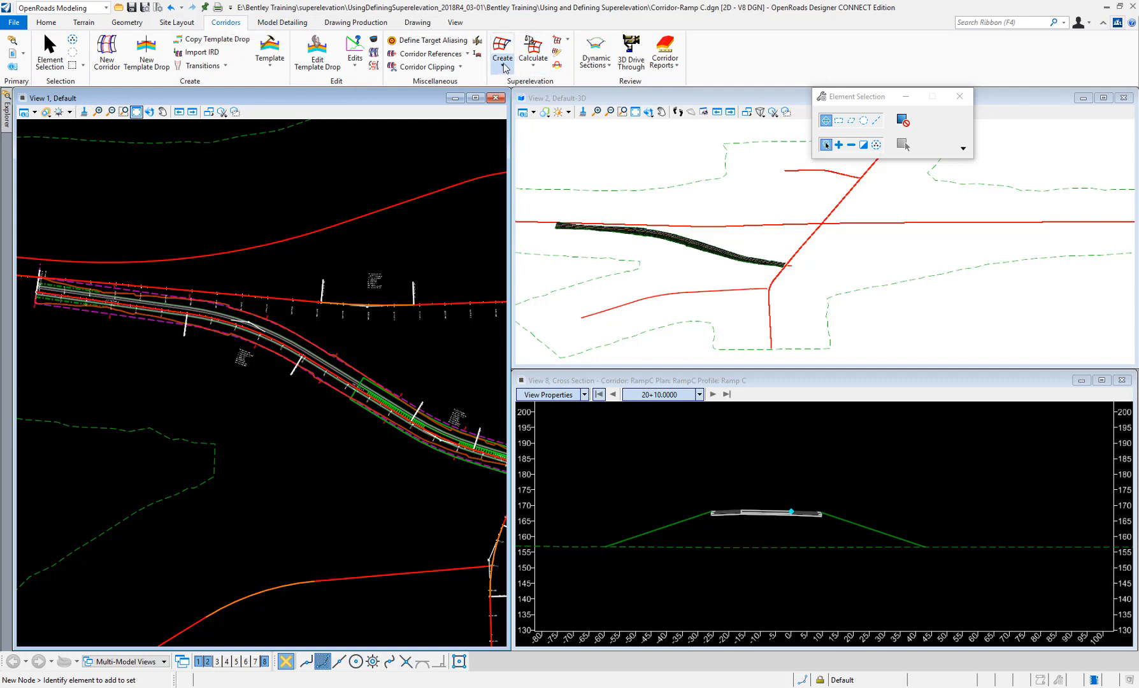
# - Begin creating superelevation sections for the Ramp C corridor from the Corridors ribbon
pyautogui.click(500, 51)
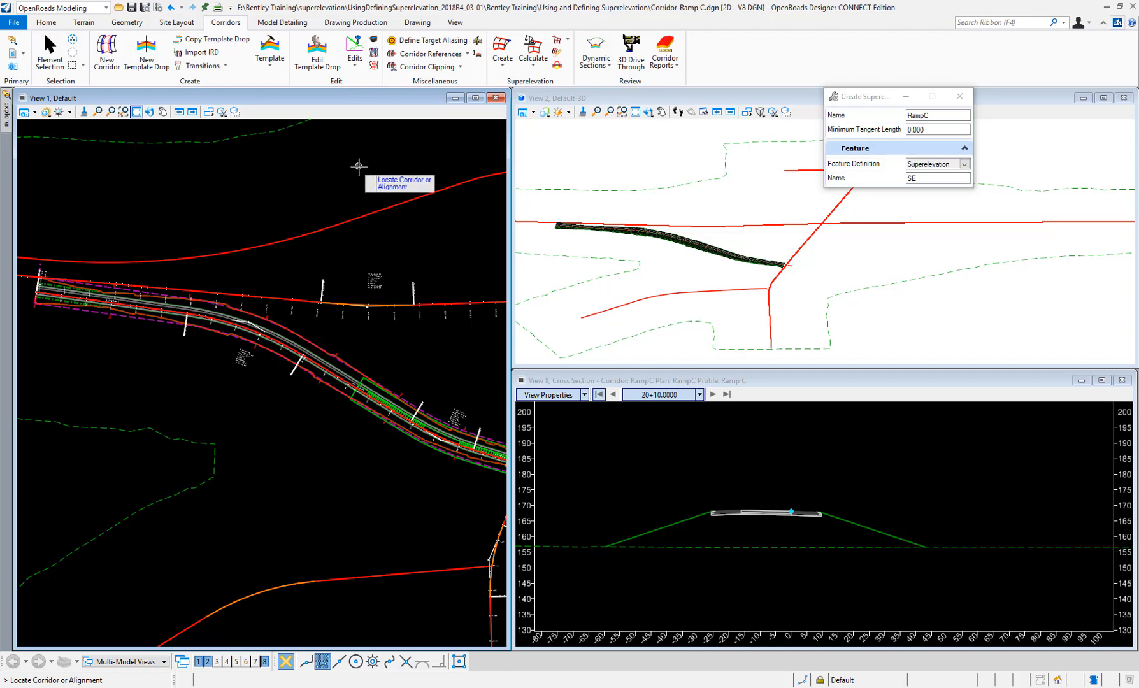
pyautogui.moveTo(290, 245)
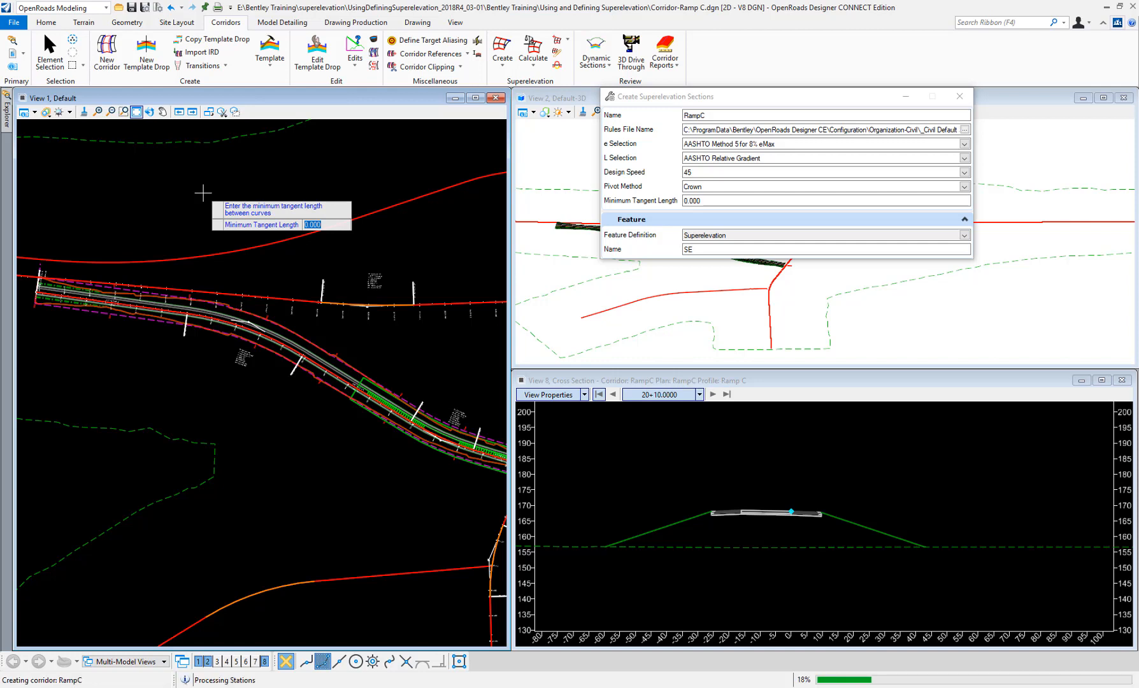
pyautogui.moveTo(281, 197)
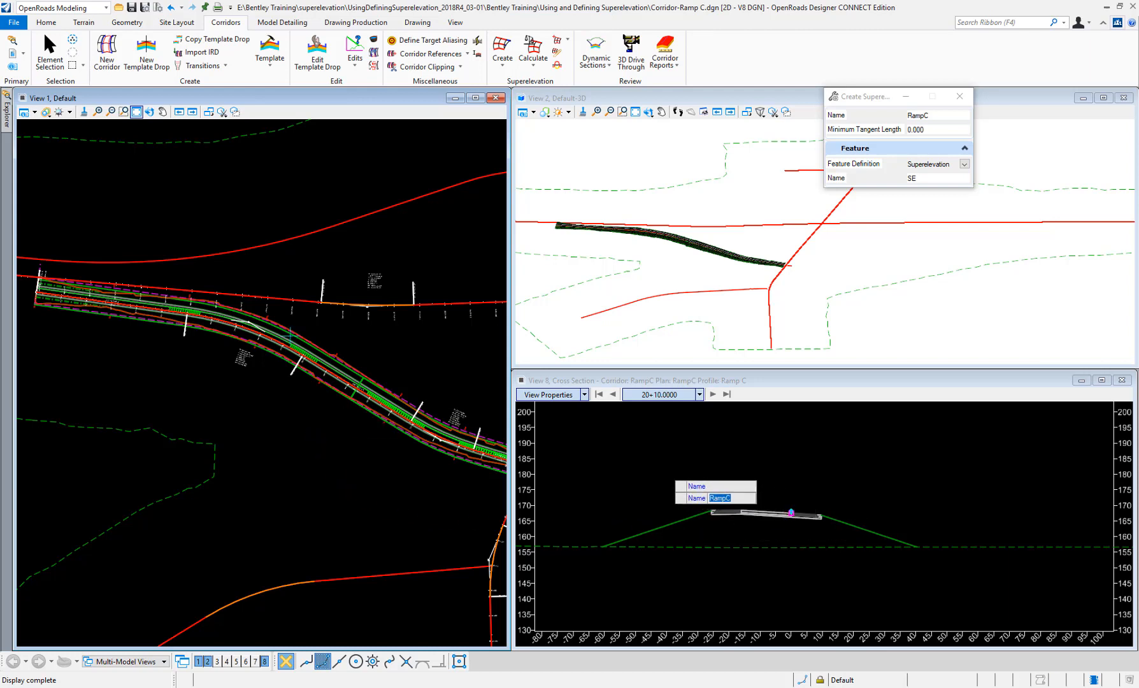
# - Pick the plan location to show the Ramp C cross section at station 20+40
pyautogui.click(713, 393)
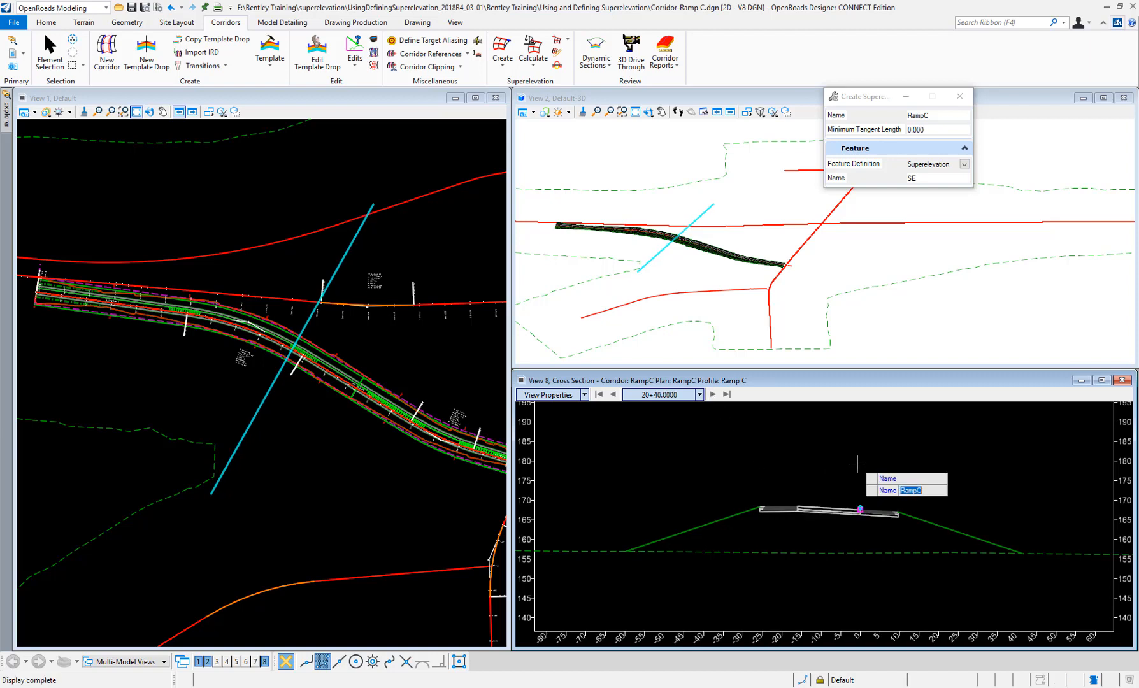
# - Place a horizontal temporary dimension across the lane, reading 16.000 at -22.96% at station 20+88
pyautogui.rightClick(858, 465)
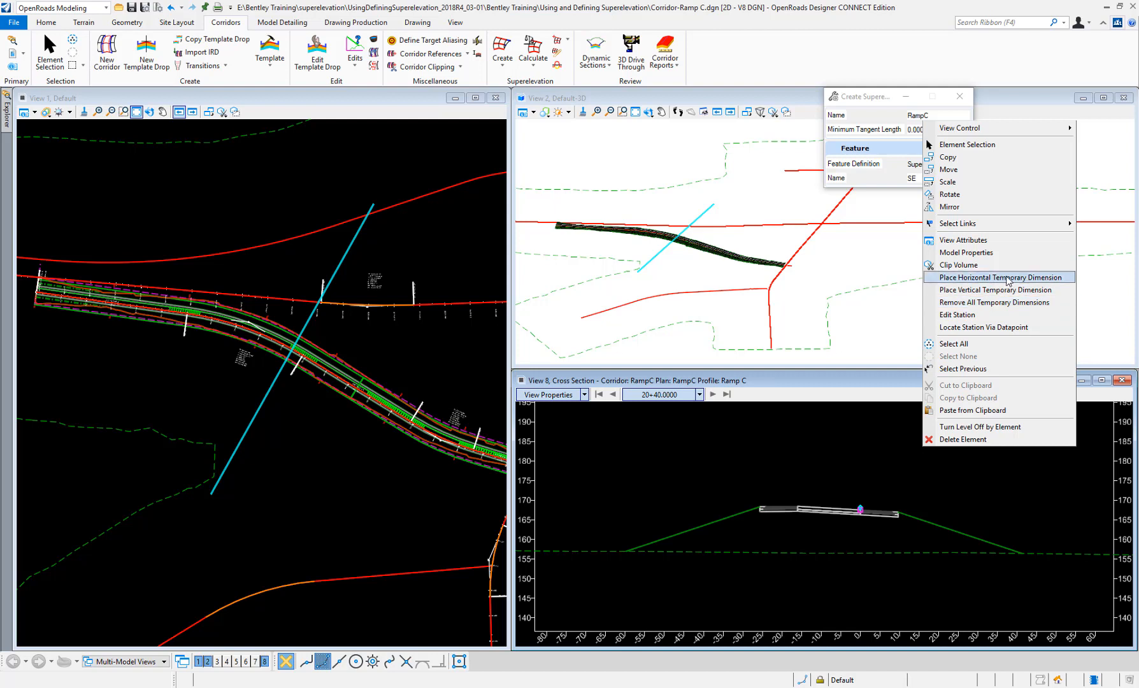
pyautogui.click(999, 277)
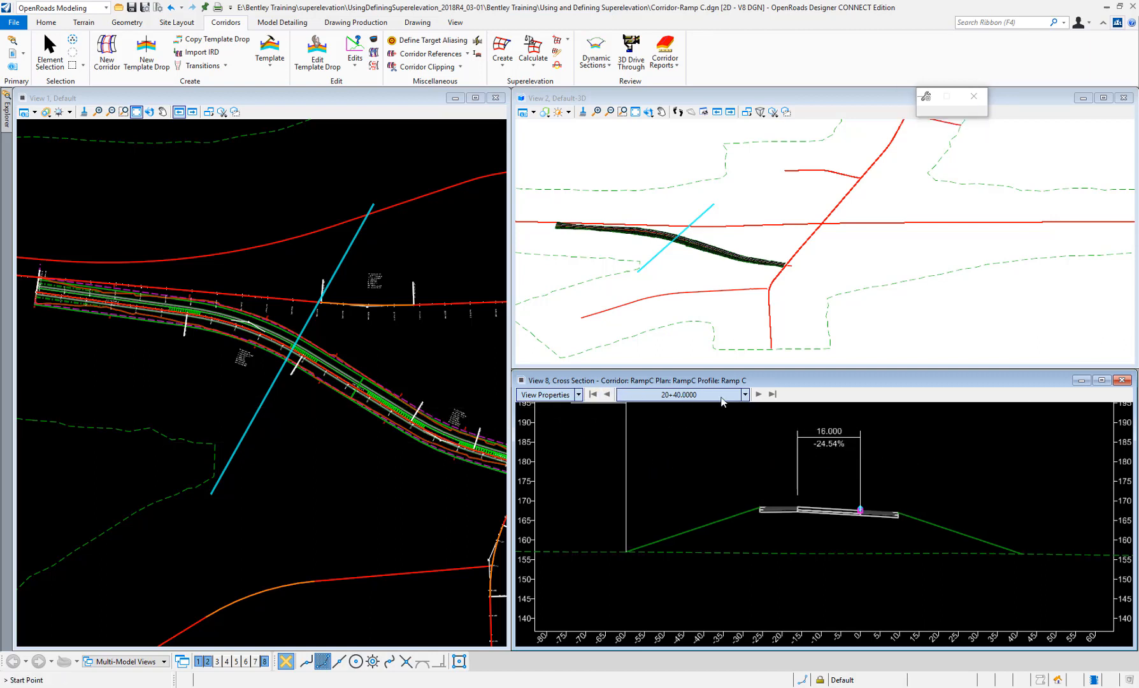
pyautogui.click(759, 394)
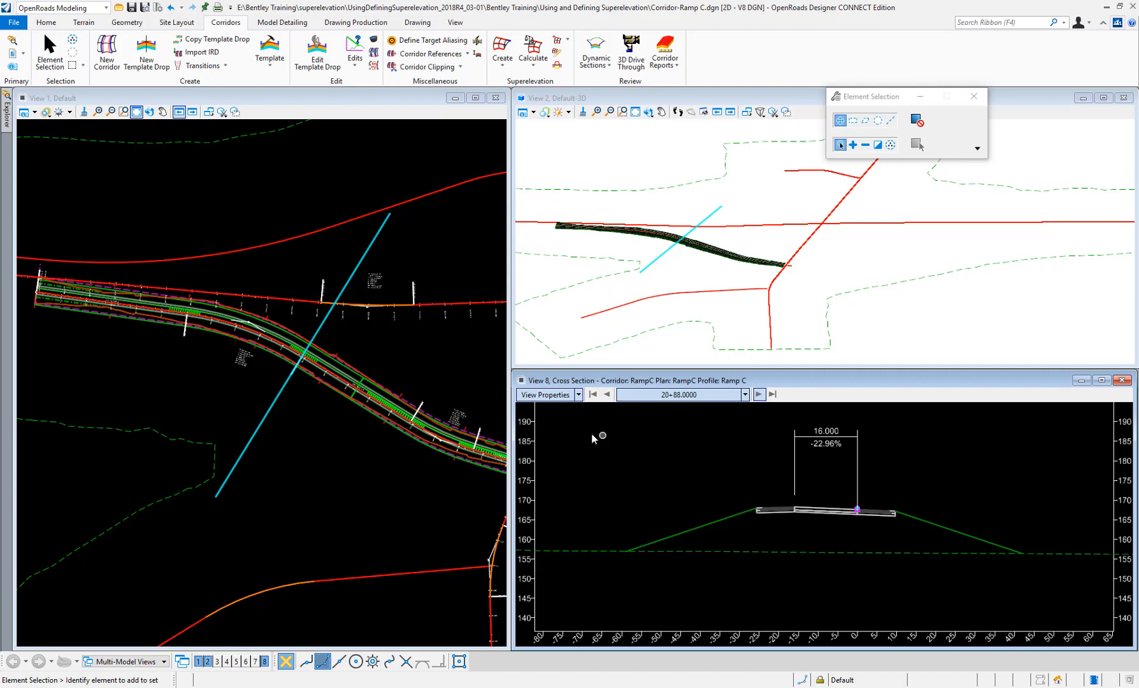
pyautogui.moveTo(132, 172)
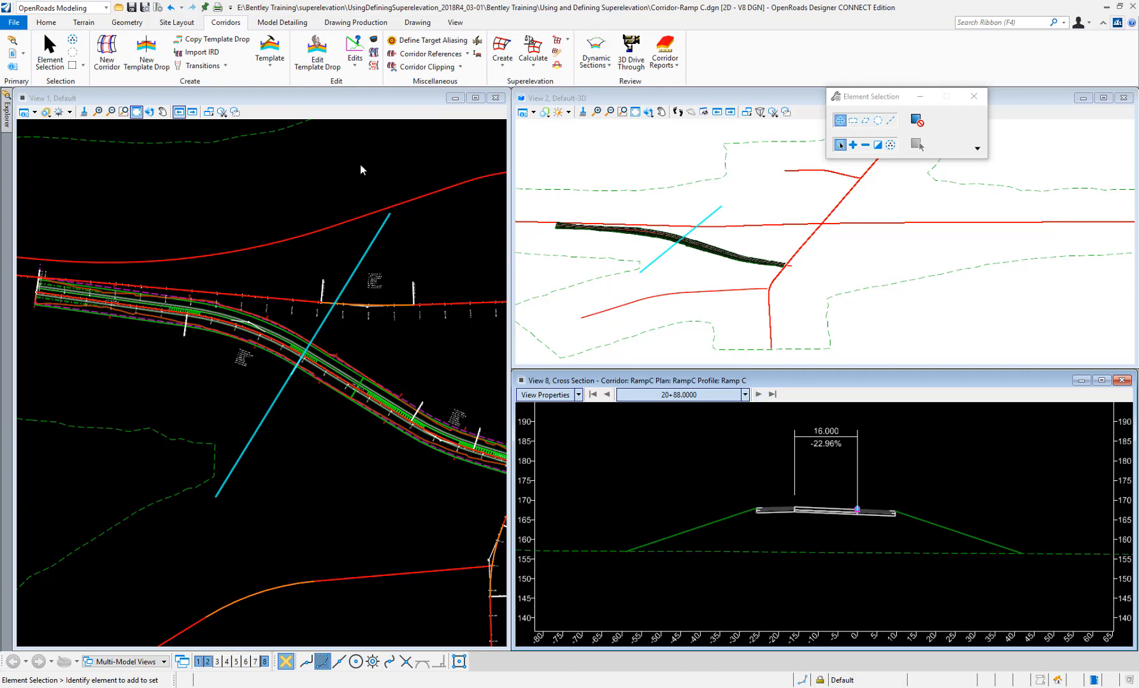
pyautogui.moveTo(328, 337)
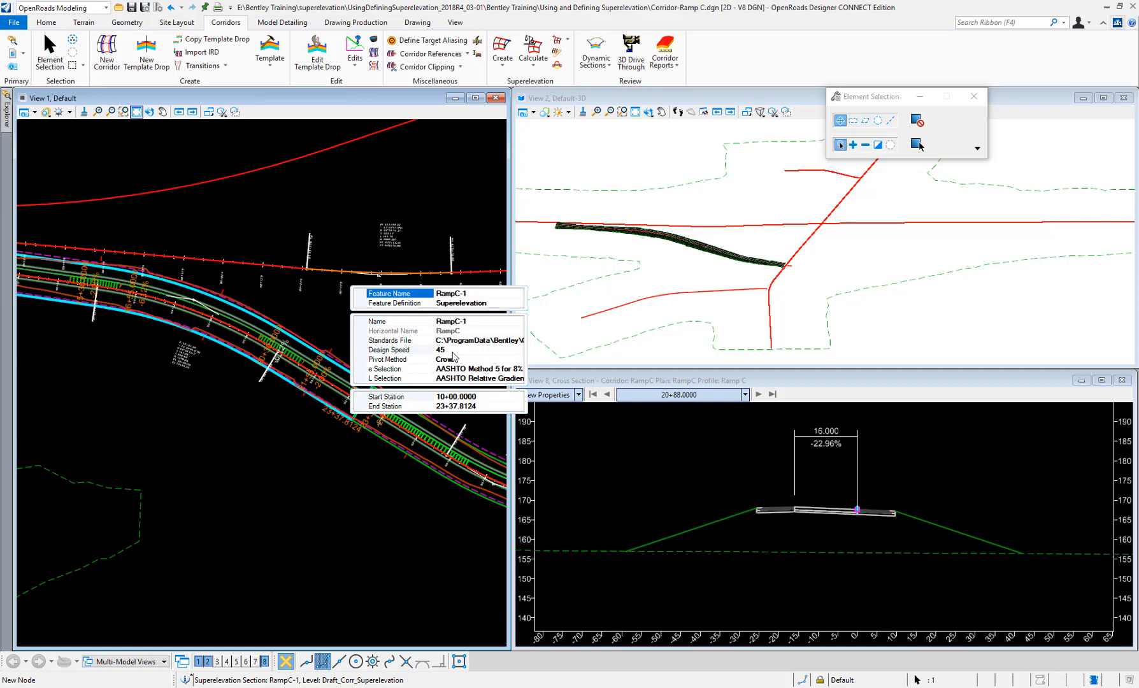
# - List the RampC-1 pivot method choices: Crown, Inside/Outside Edge, Left/Right Edge, Divided Inside, Centerline
pyautogui.click(400, 359)
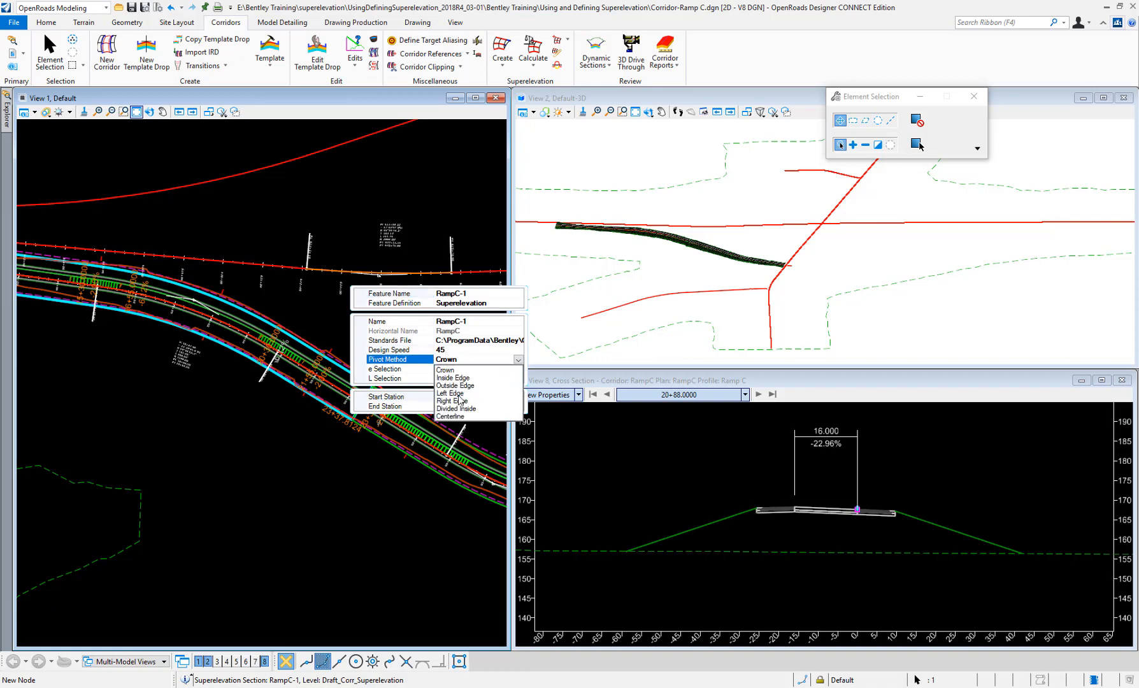
pyautogui.moveTo(470, 354)
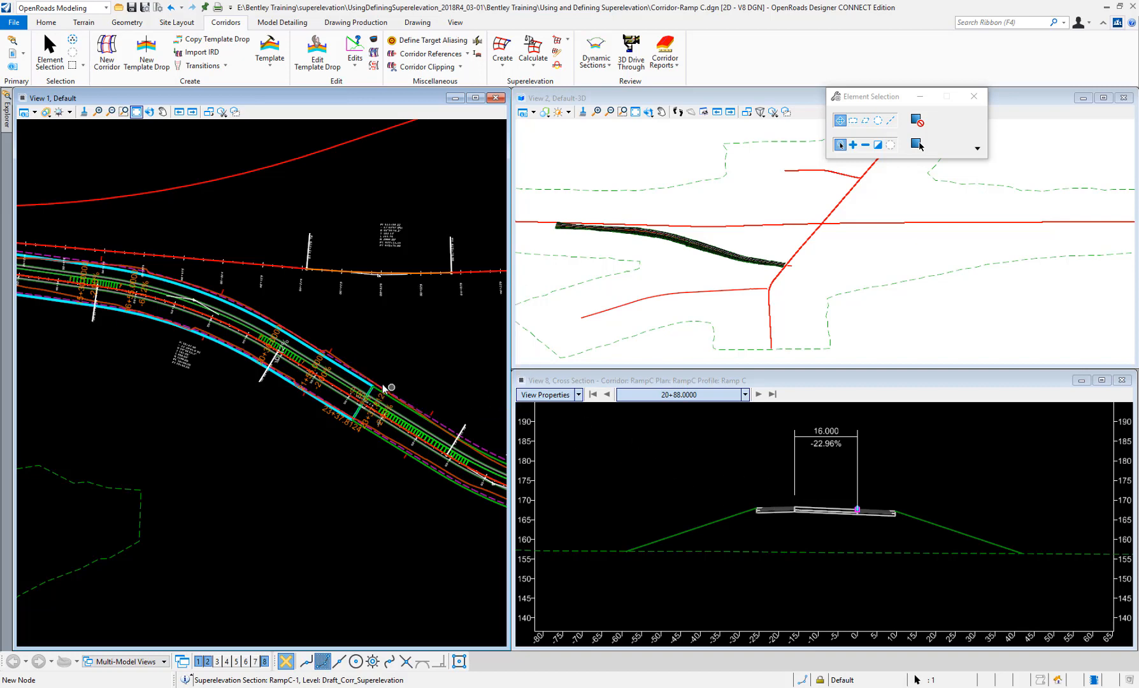
pyautogui.moveTo(407, 469)
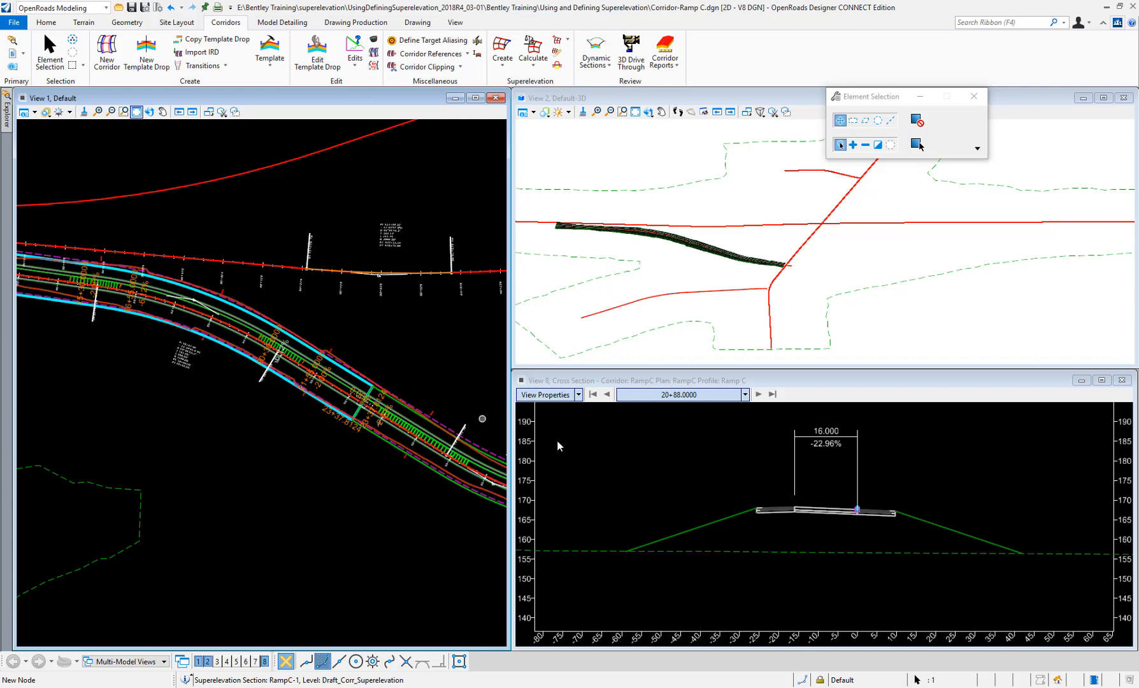
pyautogui.moveTo(716, 480)
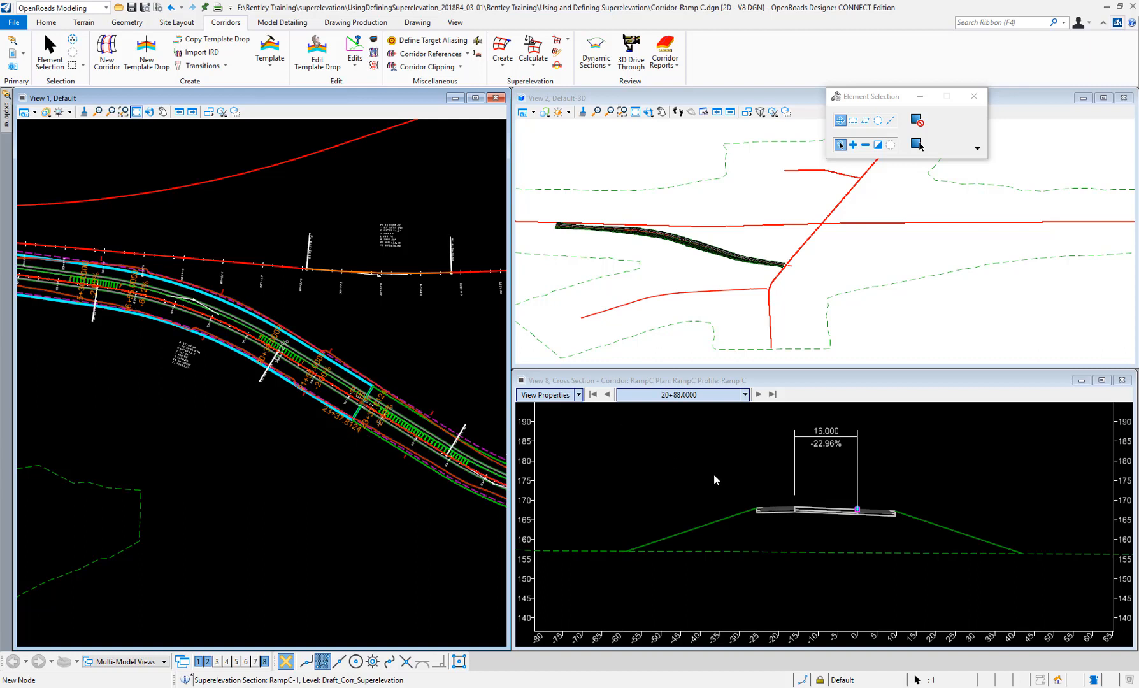